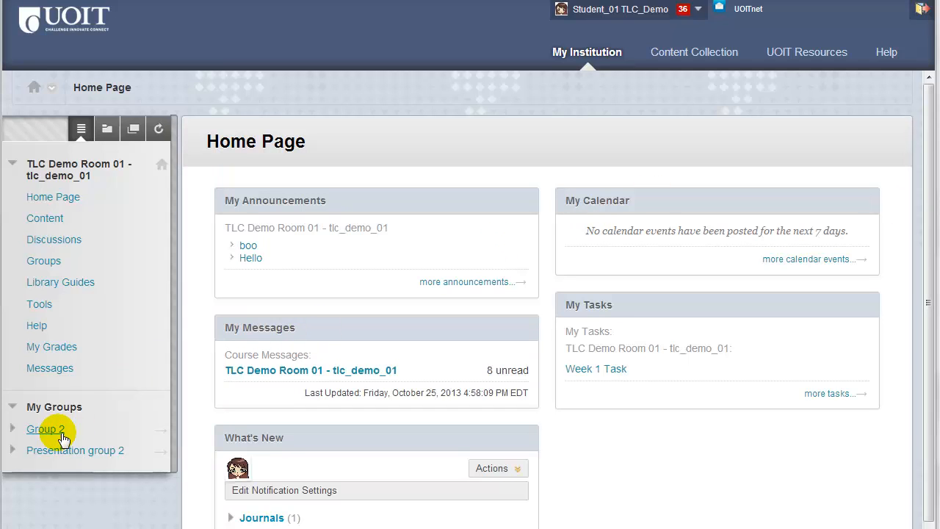
# - Expand Group 2 under My Groups to list its group tool links
pyautogui.click(45, 429)
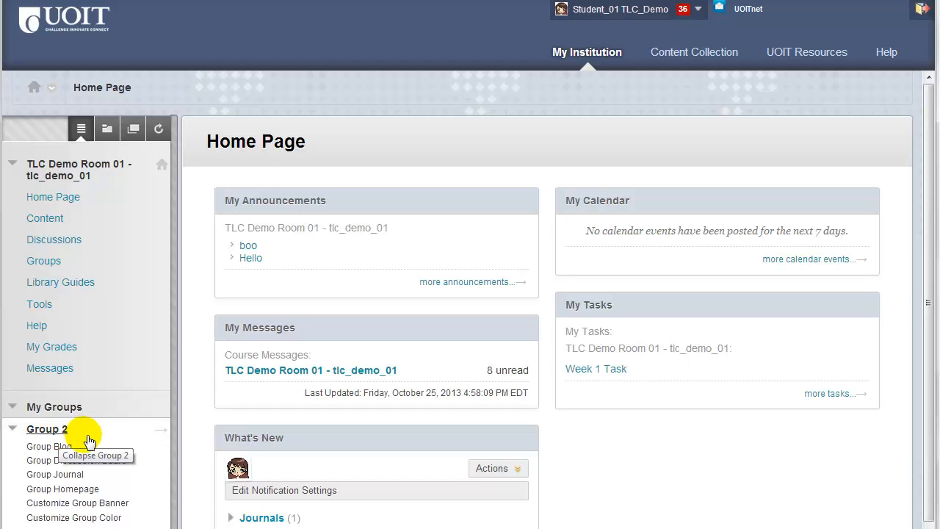
pyautogui.moveTo(109, 487)
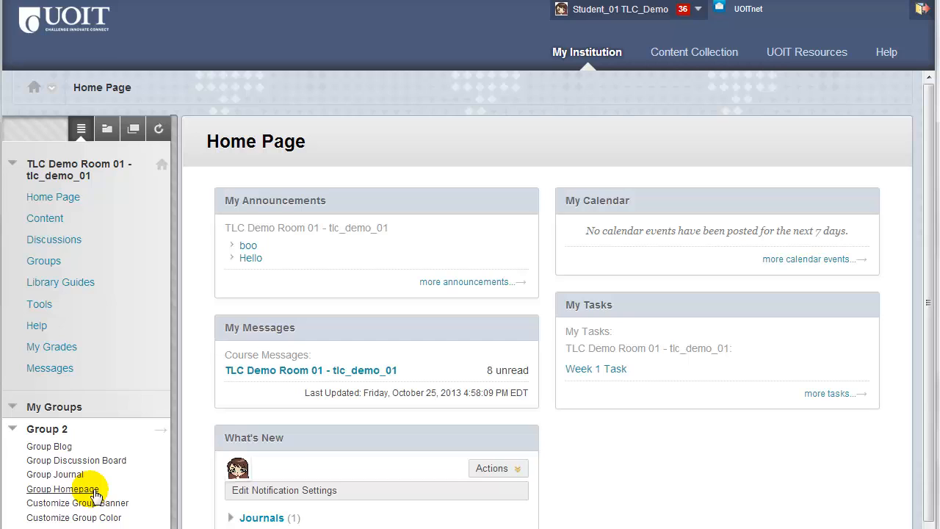
# - Go to the Group 2 homepage with its members, tools and group assignment
pyautogui.click(61, 487)
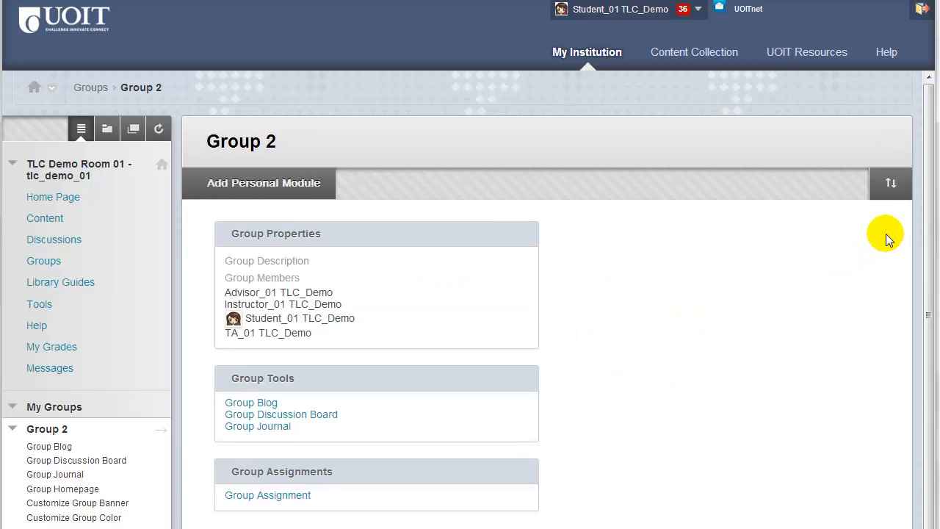
pyautogui.moveTo(859, 257)
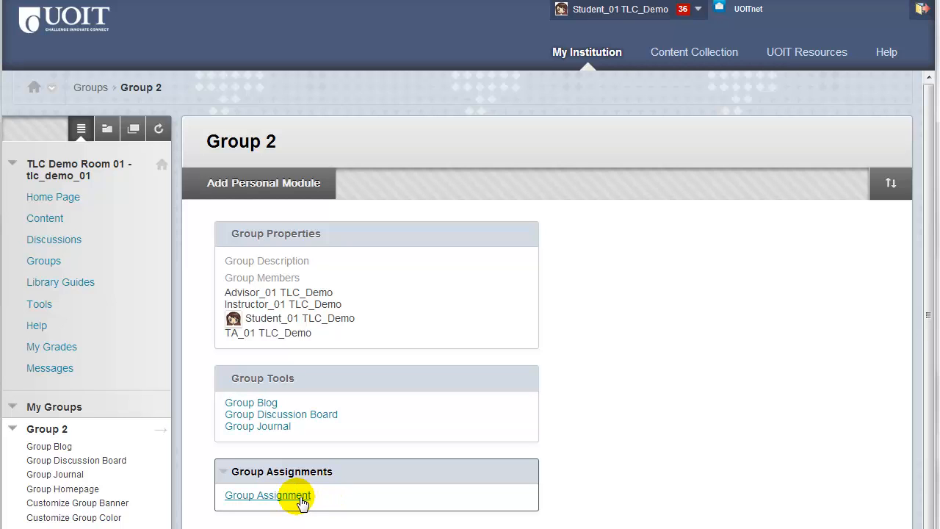
# - Attach 'Mindfulness and Adult Learning (2).pdf' from the computer to the Group Assignment submission
pyautogui.click(268, 495)
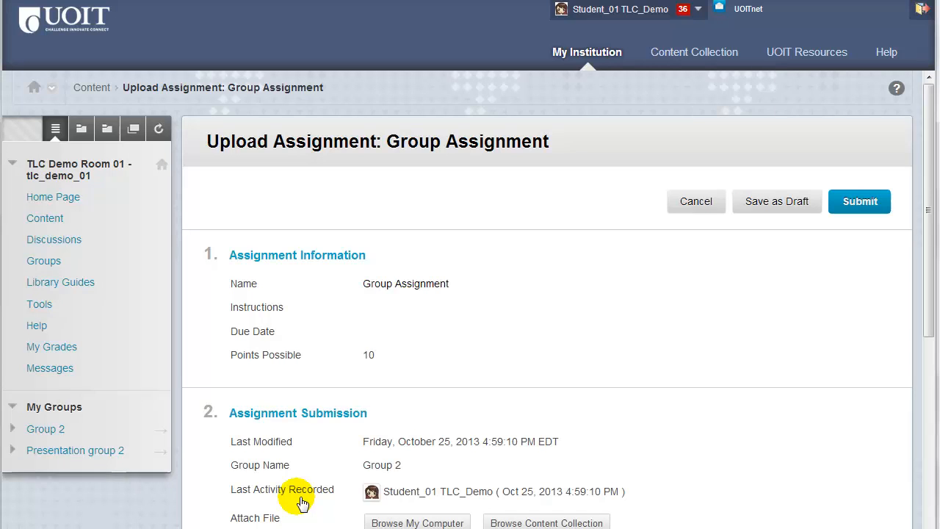
pyautogui.scroll(-3)
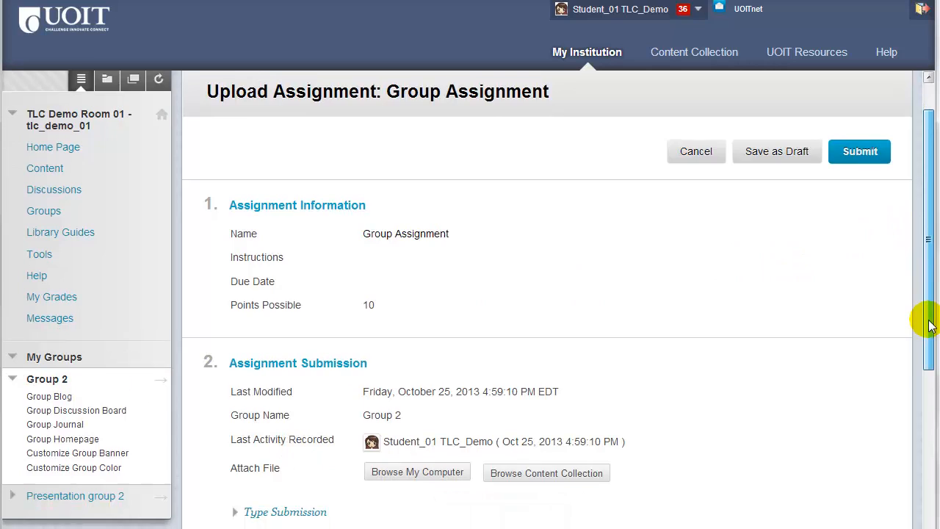
pyautogui.scroll(-3)
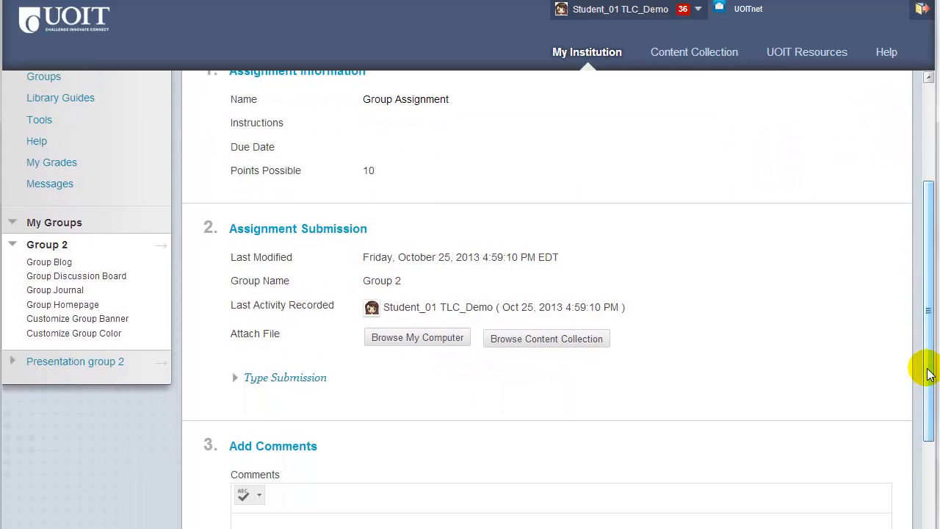
pyautogui.moveTo(417, 338)
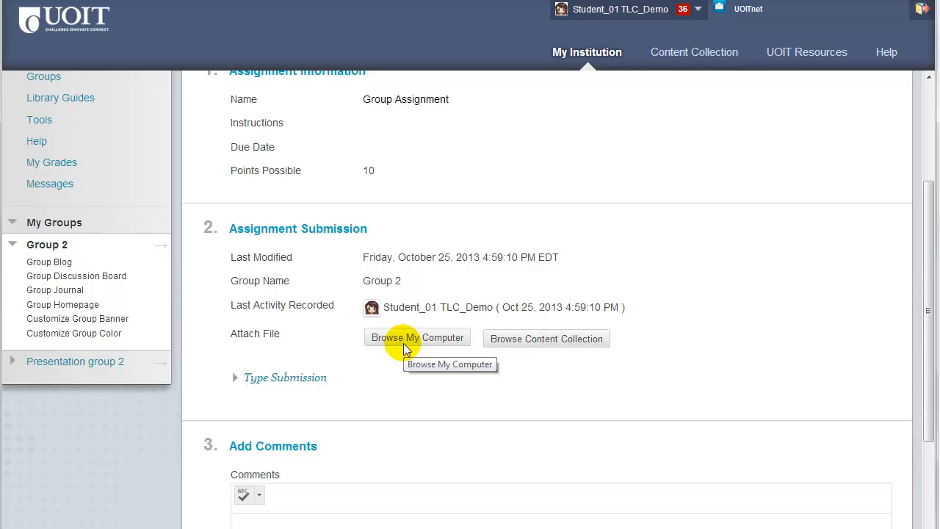
pyautogui.click(417, 336)
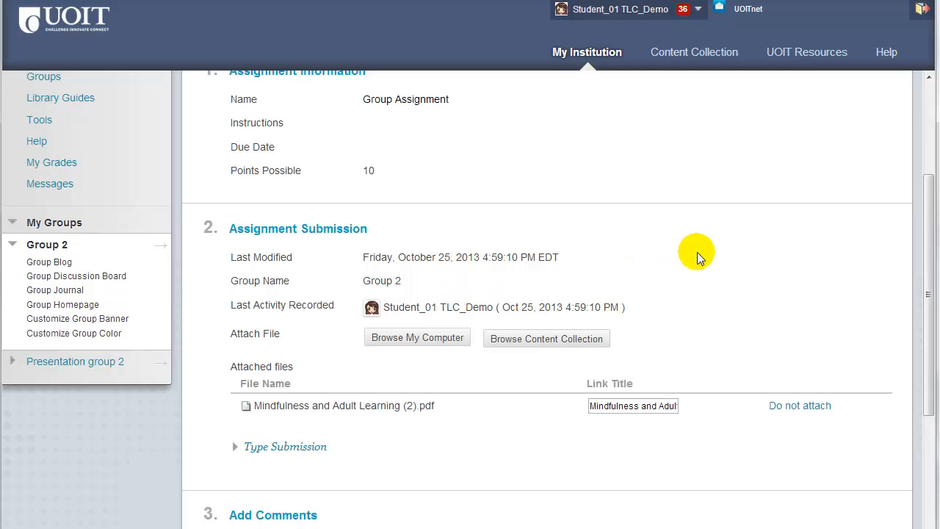
pyautogui.moveTo(475, 404)
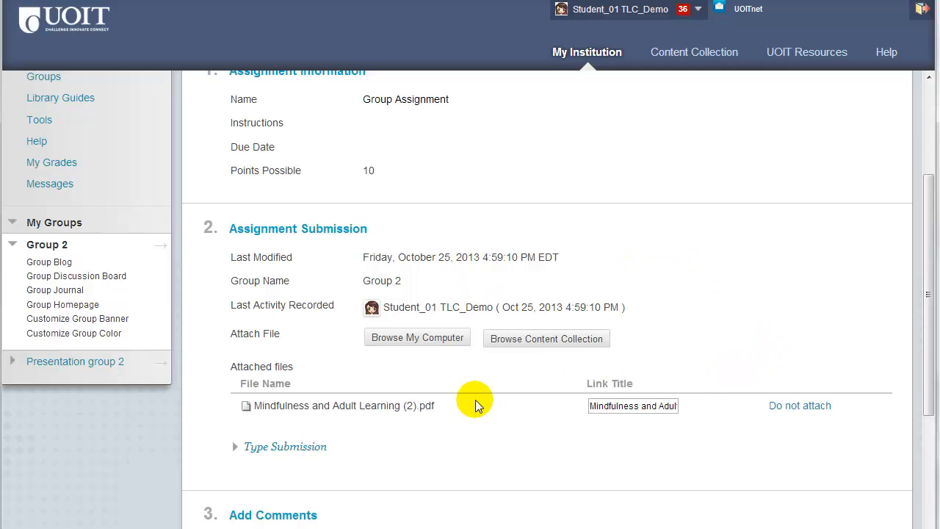
pyautogui.moveTo(492, 409)
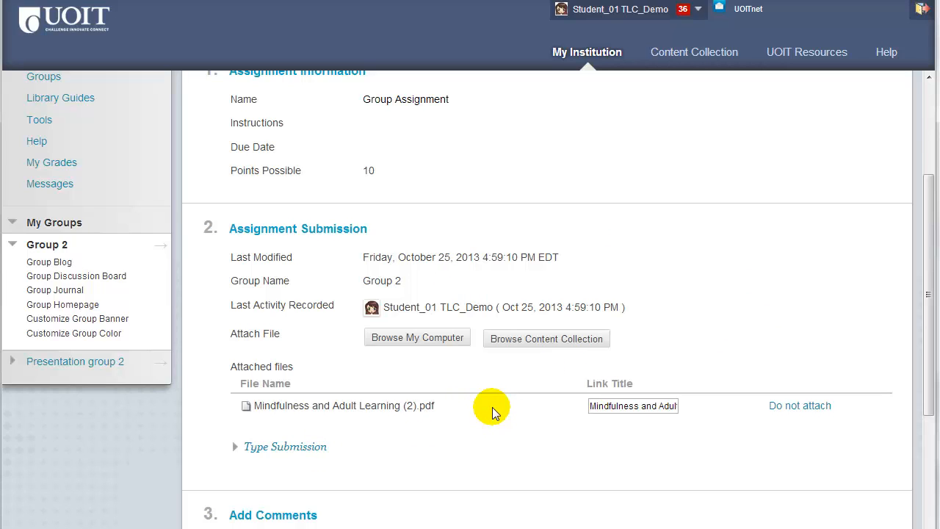
pyautogui.moveTo(306, 454)
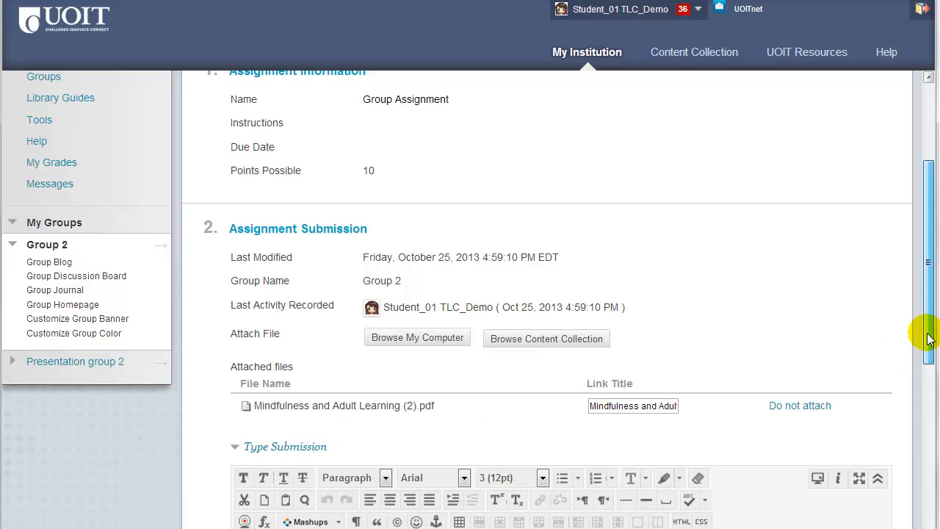
# - Submit the Group Assignment for the entire group and reach its Review Submission History
pyautogui.scroll(-3)
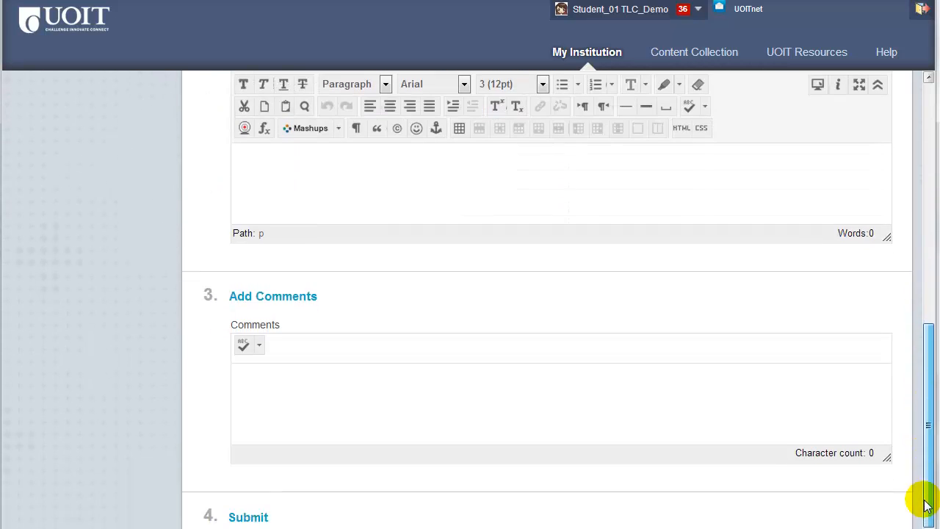
pyautogui.scroll(-3)
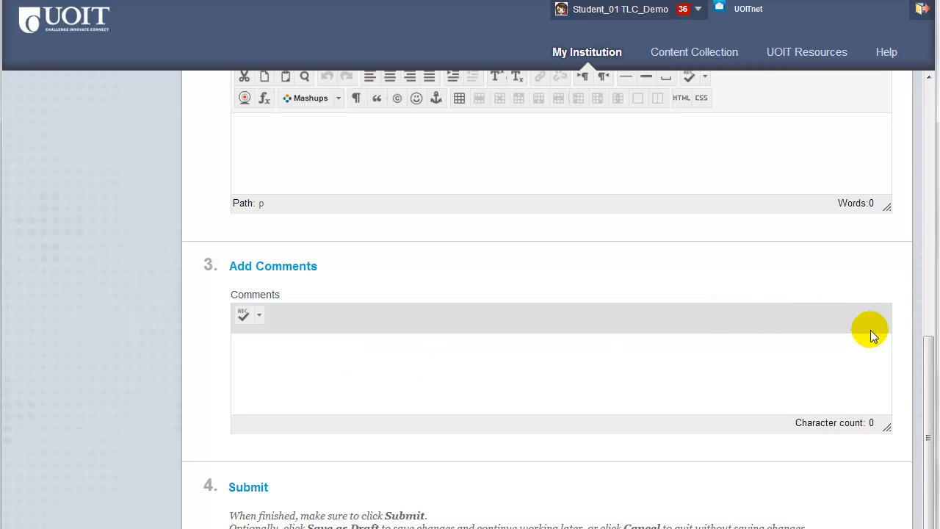
pyautogui.scroll(-3)
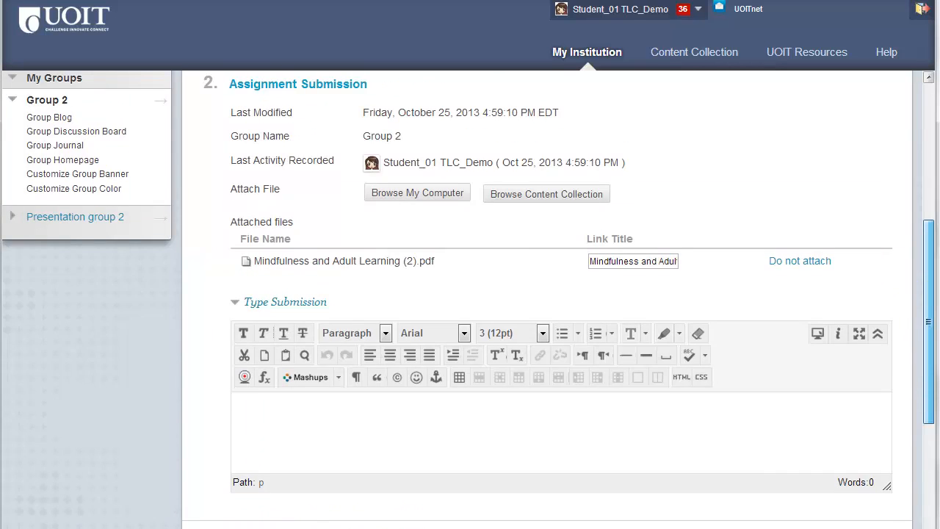
pyautogui.click(859, 201)
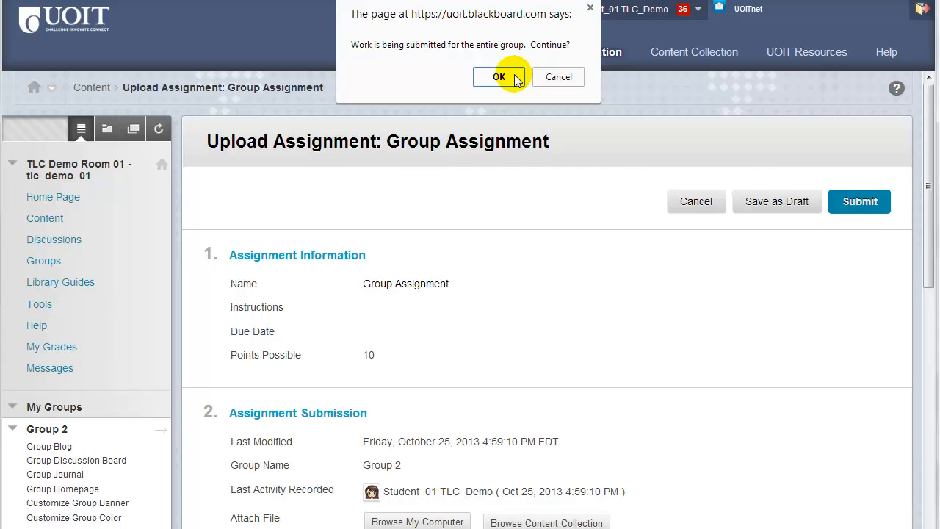
pyautogui.click(499, 77)
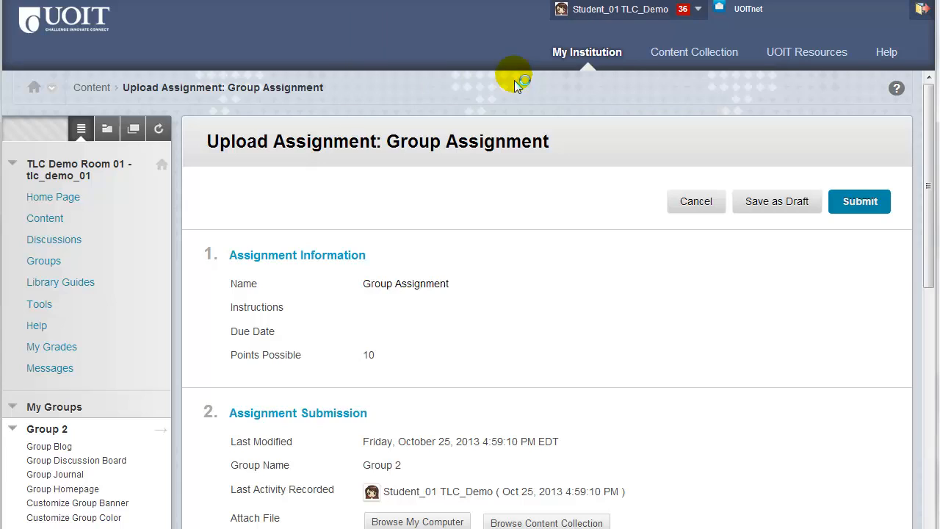
pyautogui.click(859, 201)
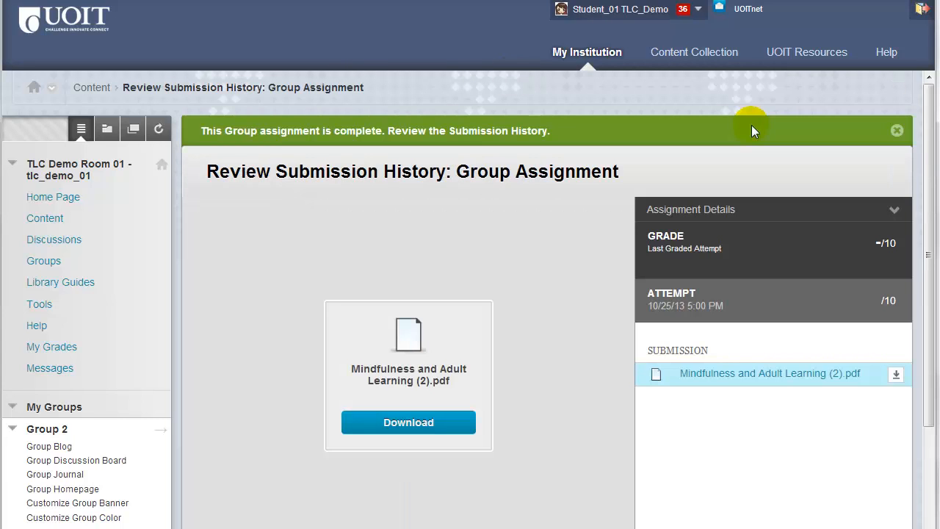
pyautogui.moveTo(931, 129)
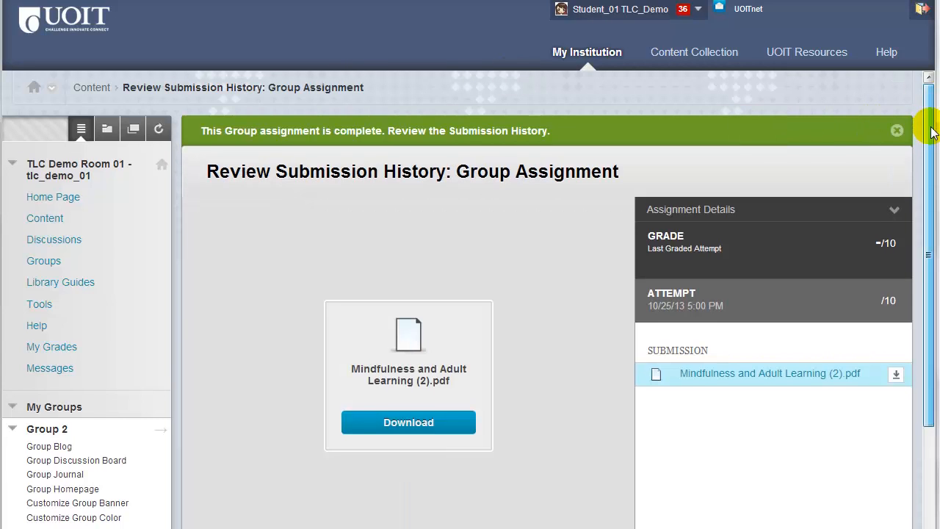